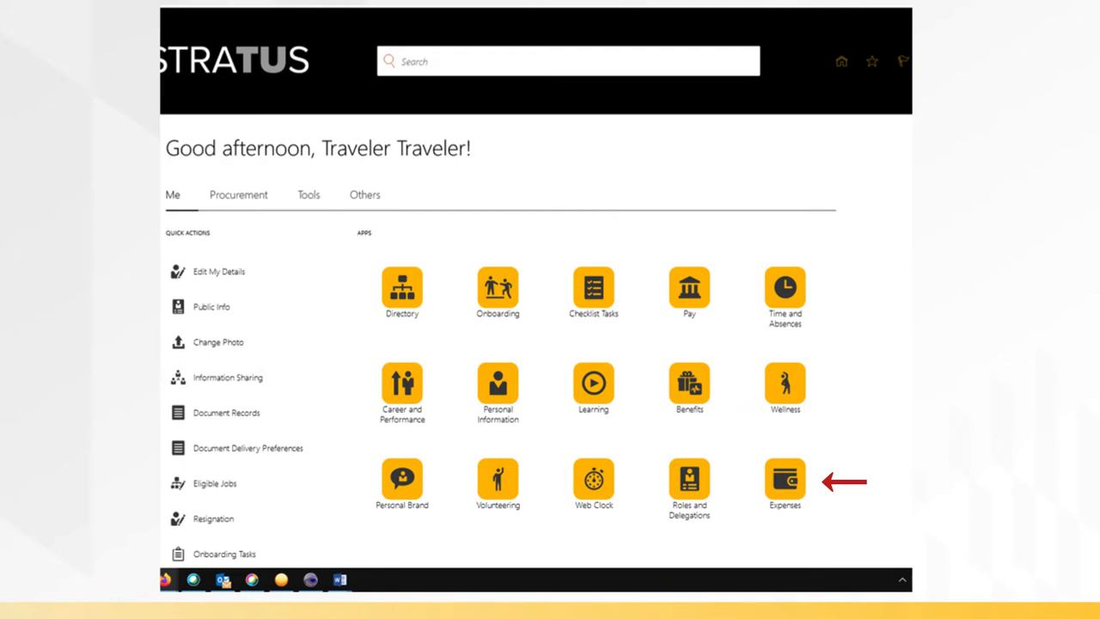
- Open the Expenses app from the Me tab of the home page
{"action": "left_click", "coordinate": [784, 477]}
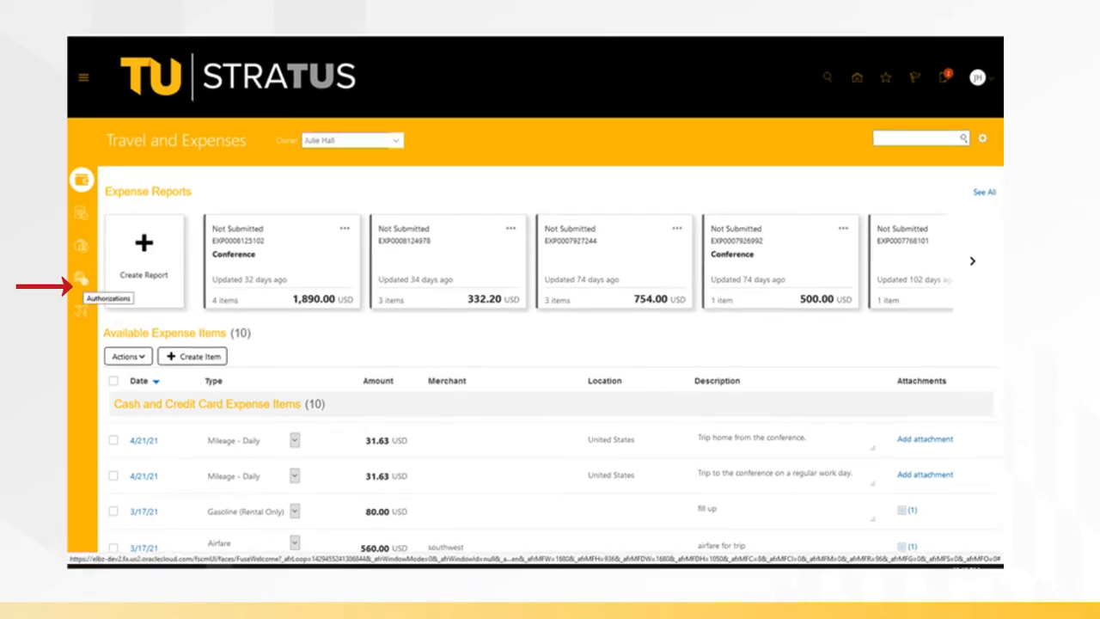
- Show the Authorizations page listing existing travel authorization requests
{"action": "left_click", "coordinate": [81, 279]}
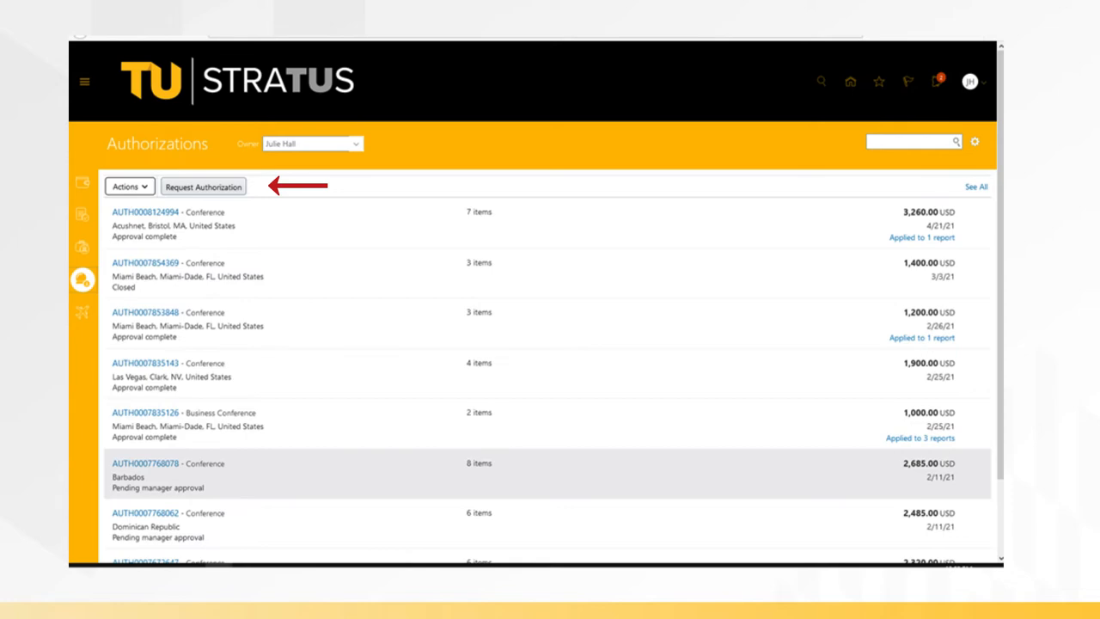
- Request an authorization for a Conference in AZ, United States, 5/31/21 to 6/4/21
{"action": "left_click", "coordinate": [202, 186]}
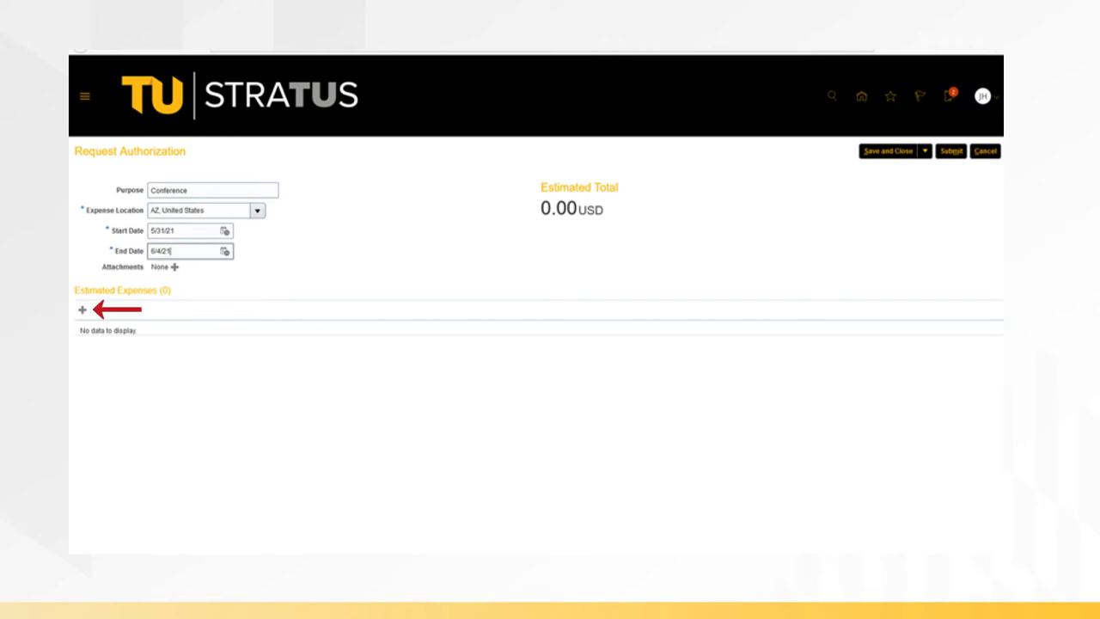
- Add a 900 USD Out State Travel airfare estimate and save the authorization
{"action": "left_click", "coordinate": [76, 308]}
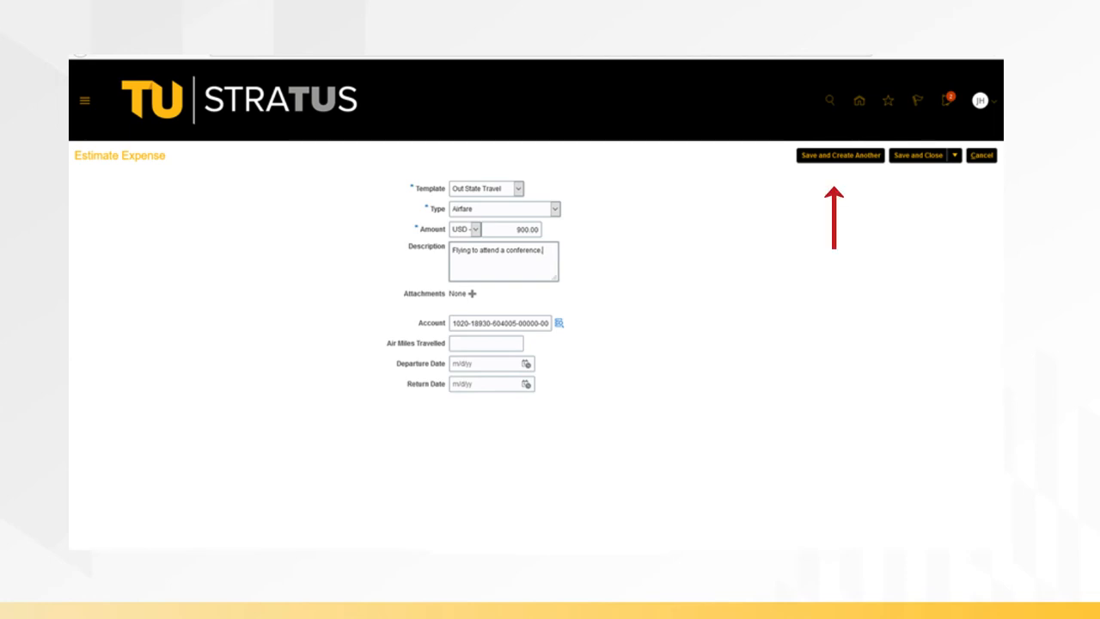
{"action": "left_click", "coordinate": [840, 156]}
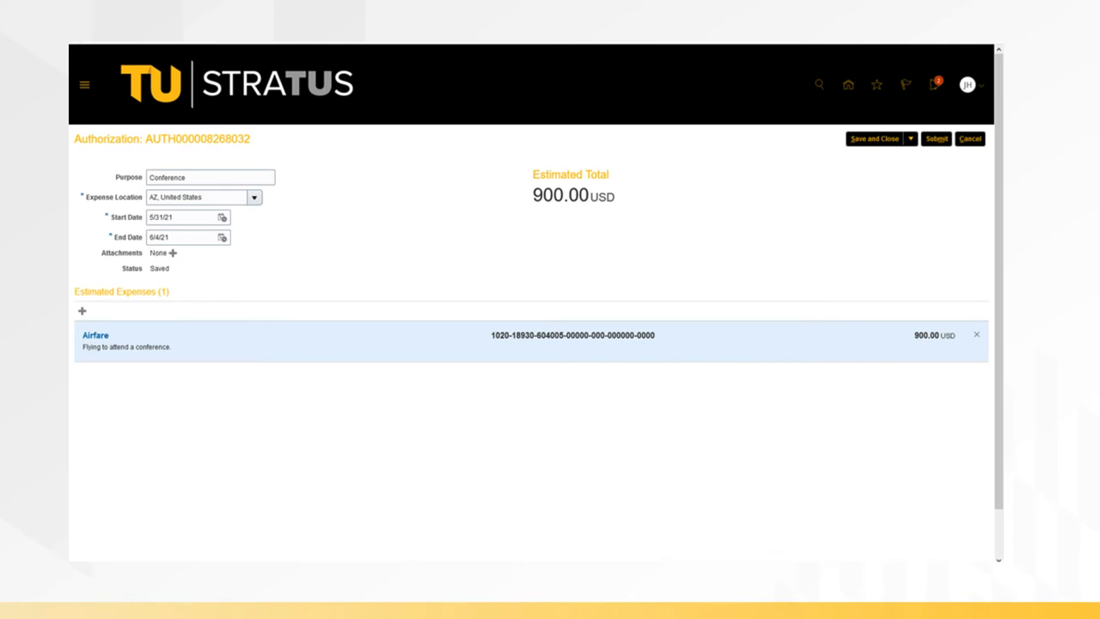